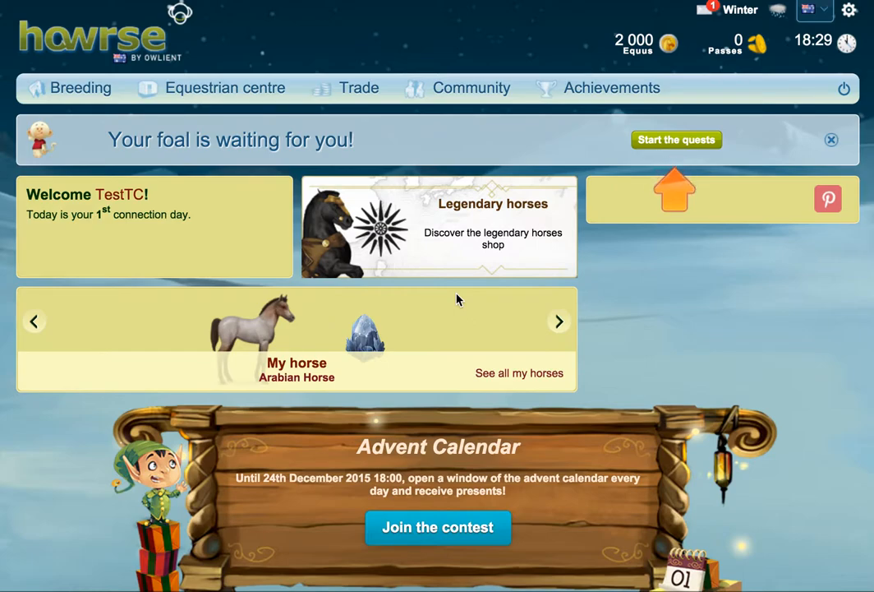
{"action": "mouse_move", "coordinate": [203, 276]}
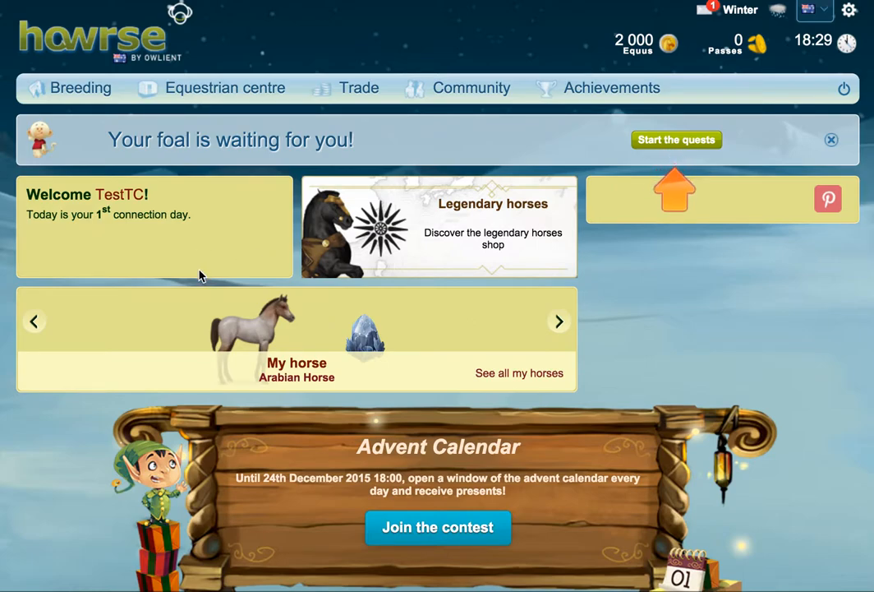
{"action": "mouse_move", "coordinate": [308, 214]}
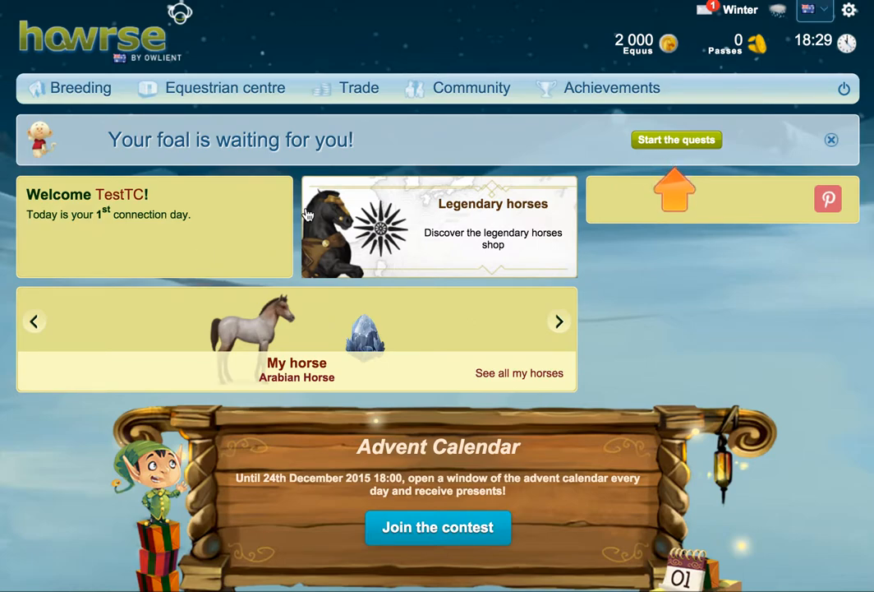
{"action": "mouse_move", "coordinate": [859, 23]}
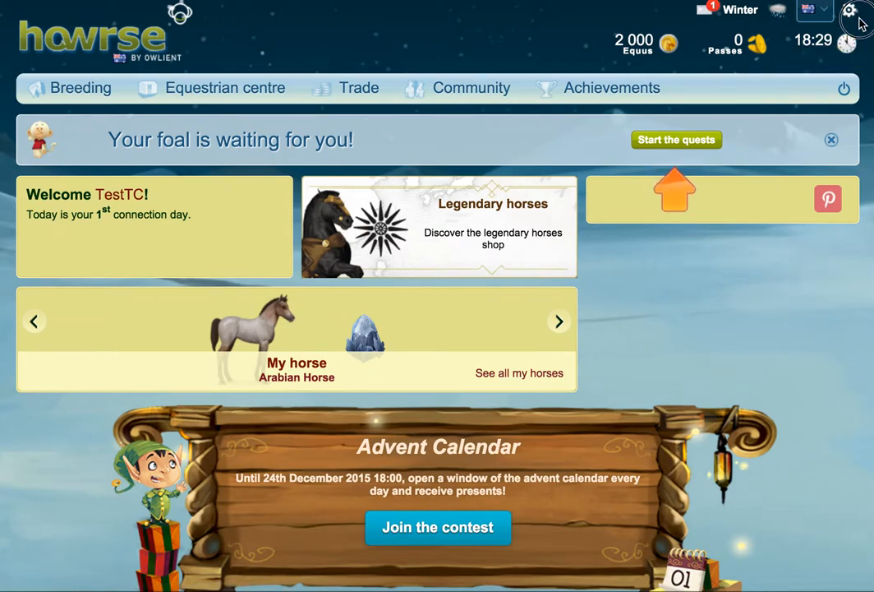
{"action": "mouse_move", "coordinate": [851, 11]}
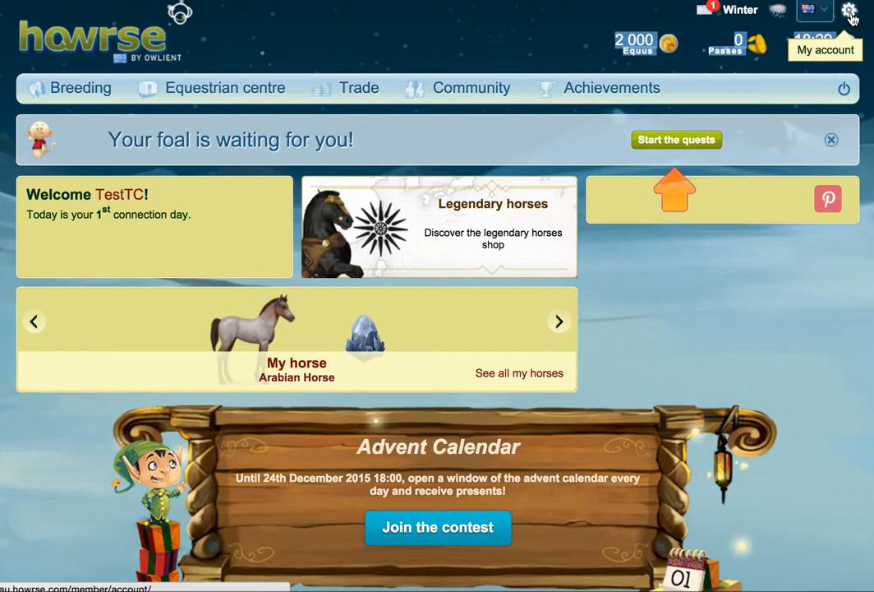
- Open My account and scroll to the Restart my game password field
{"action": "left_click", "coordinate": [824, 49]}
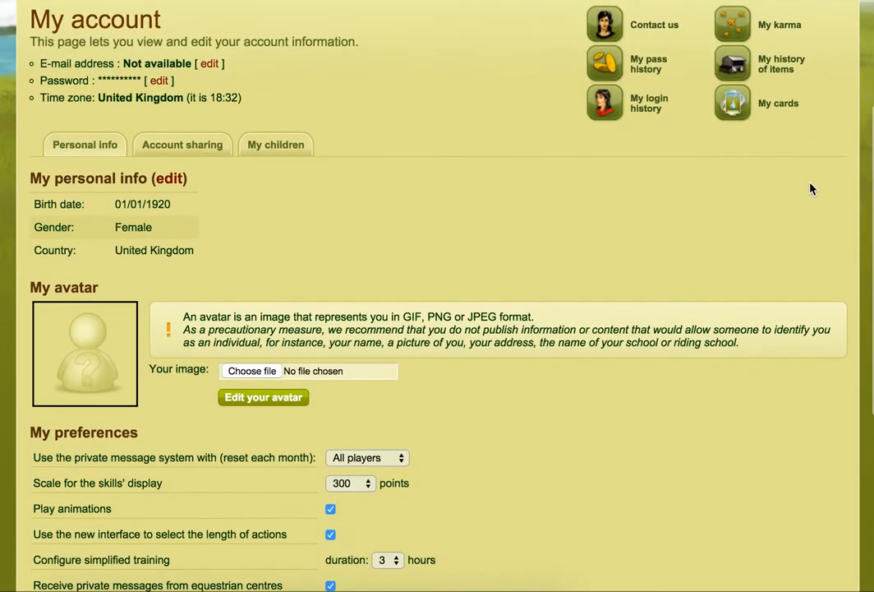
{"action": "scroll", "scroll_direction": "down", "scroll_amount": 3}
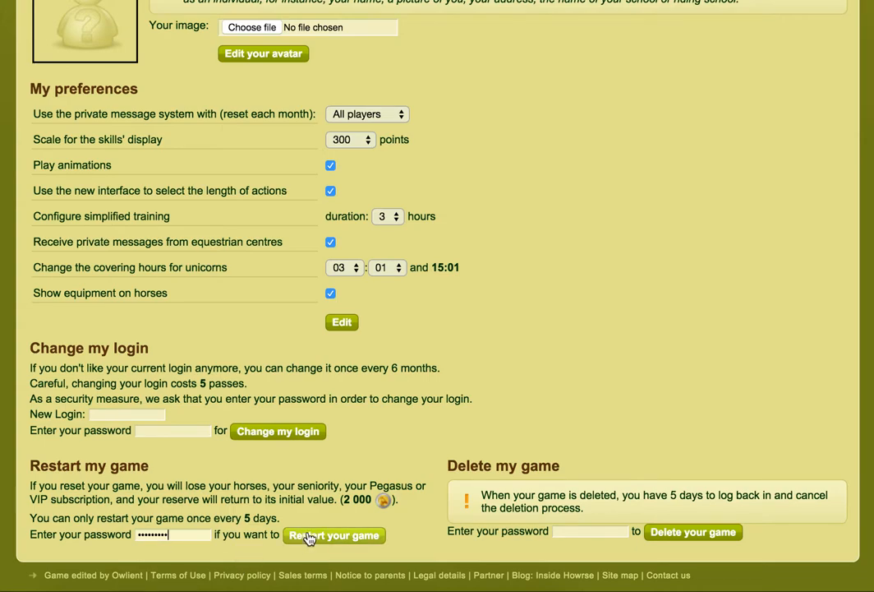
- Request the game restart and confirm losing all horses in the browser dialog
{"action": "left_click", "coordinate": [334, 535]}
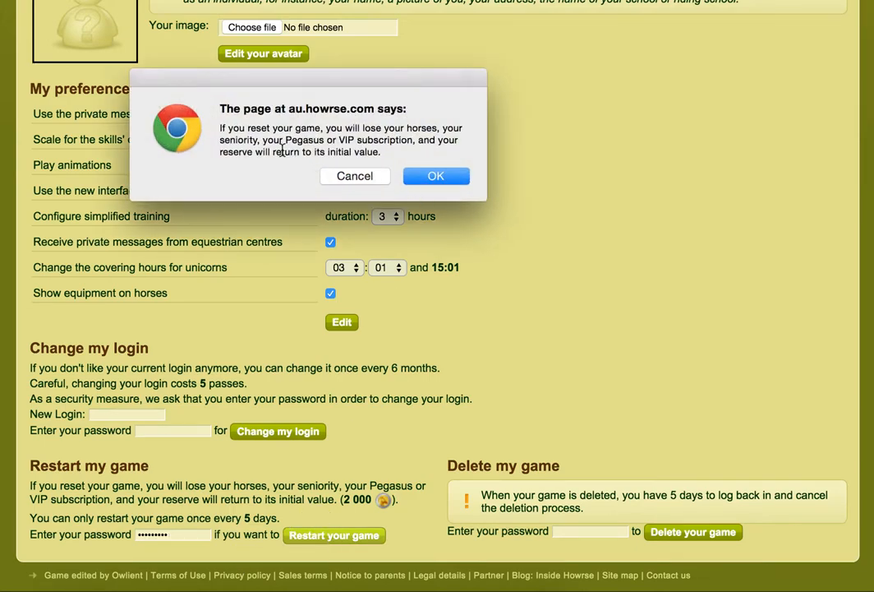
{"action": "mouse_move", "coordinate": [436, 176]}
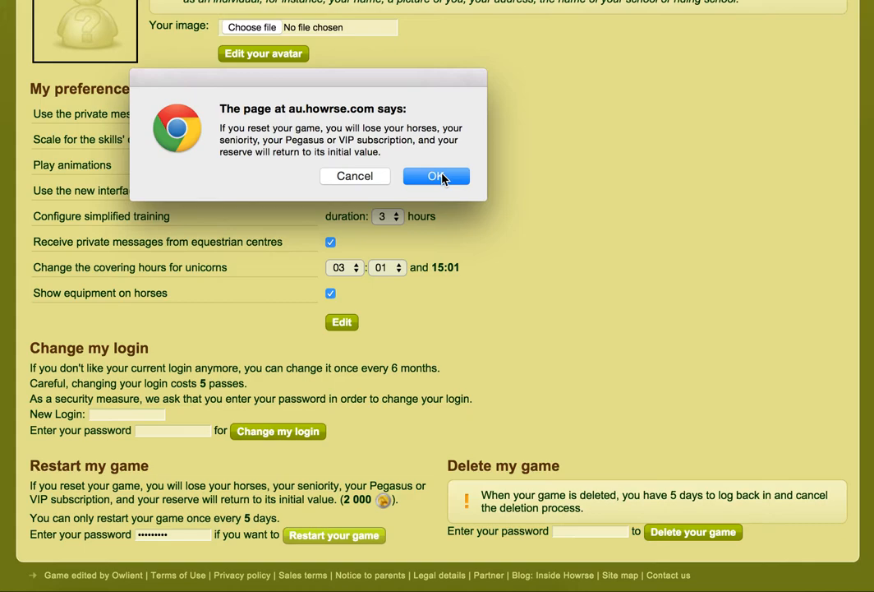
{"action": "left_click", "coordinate": [437, 176]}
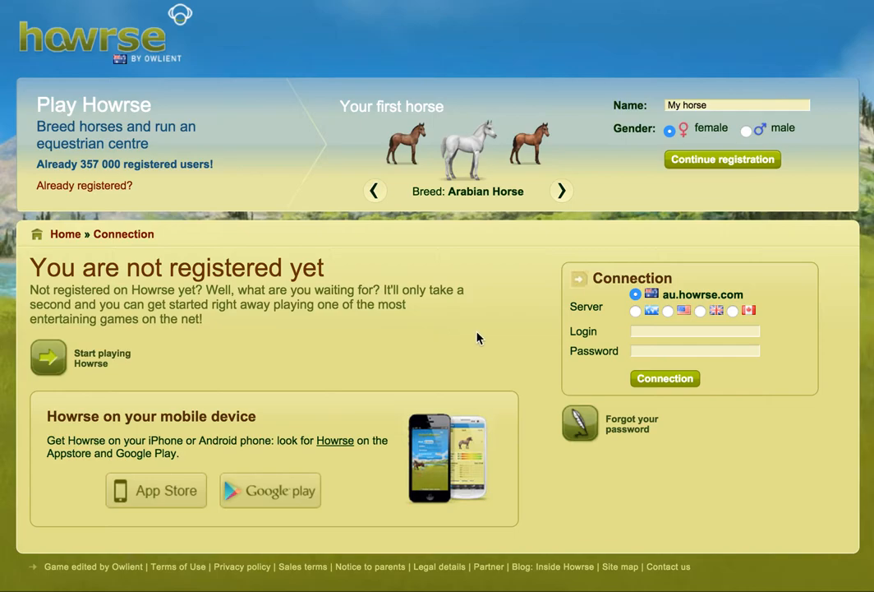
- Log in with login 'TestTC' on the Connection box
{"action": "type", "text": "Te"}
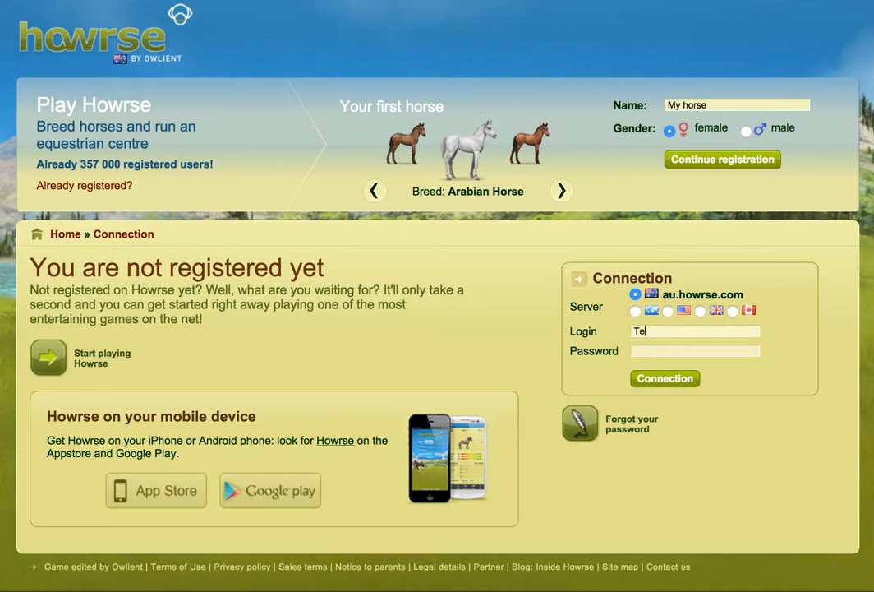
{"action": "type", "text": "stTC"}
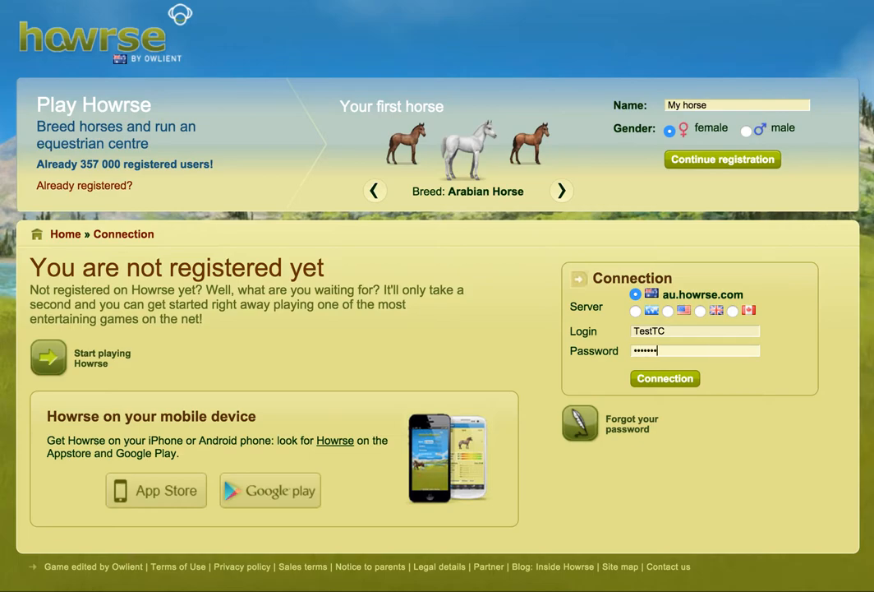
{"action": "left_click", "coordinate": [665, 378]}
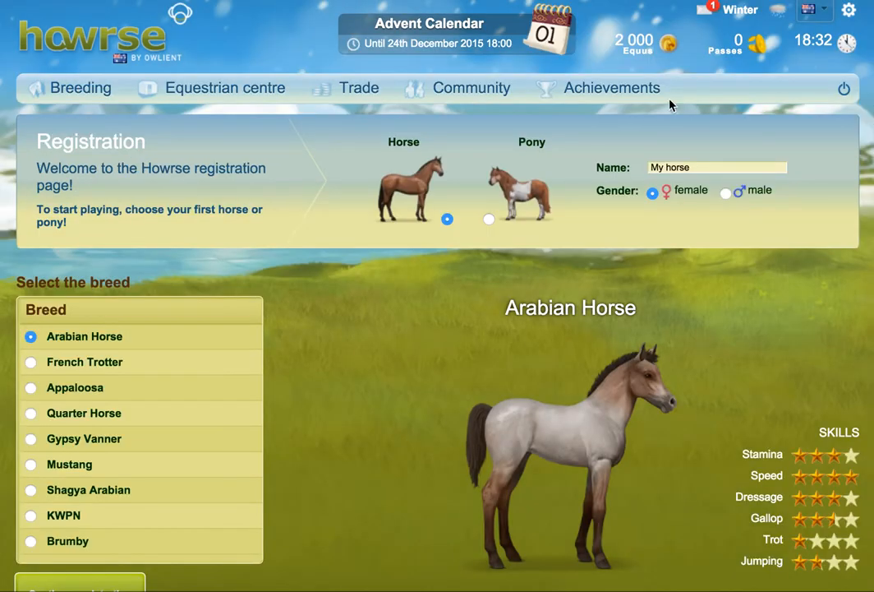
{"action": "mouse_move", "coordinate": [542, 294]}
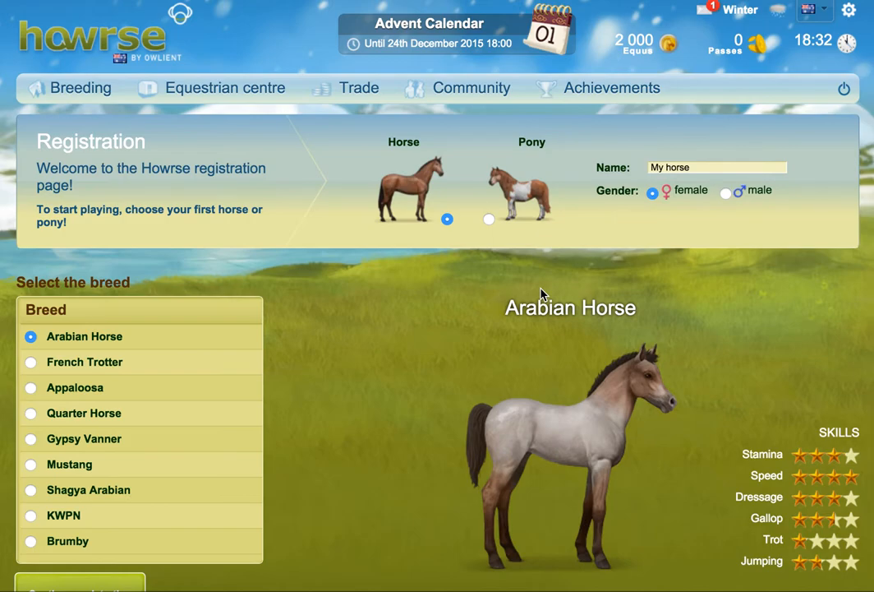
- Register the Arabian Horse foal 'My horse' by continuing registration
{"action": "scroll", "scroll_direction": "down", "scroll_amount": 3}
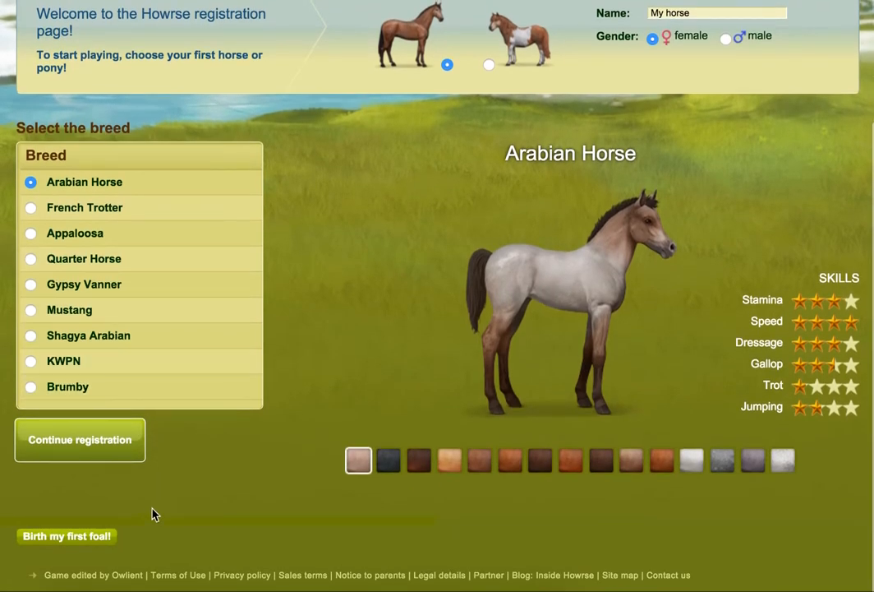
{"action": "left_click", "coordinate": [78, 439]}
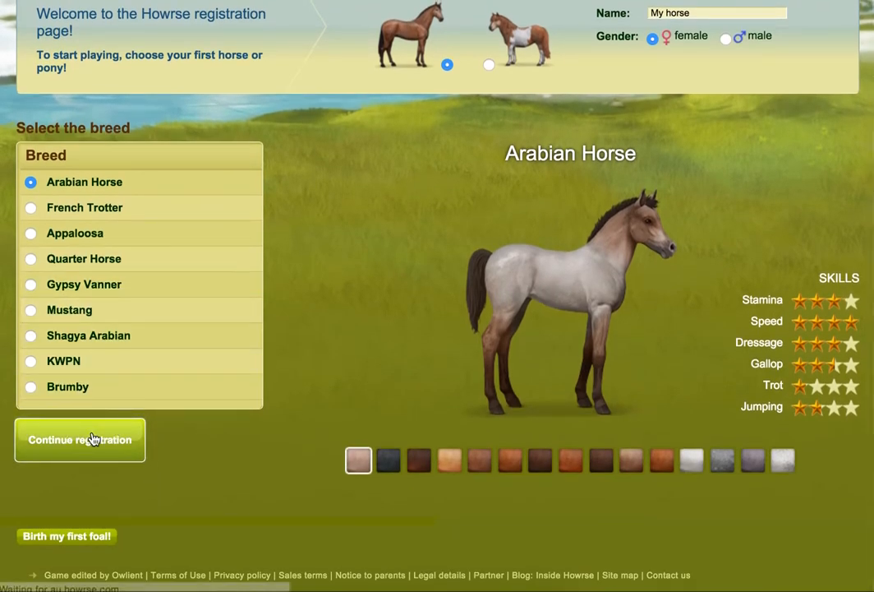
{"action": "left_click", "coordinate": [472, 87]}
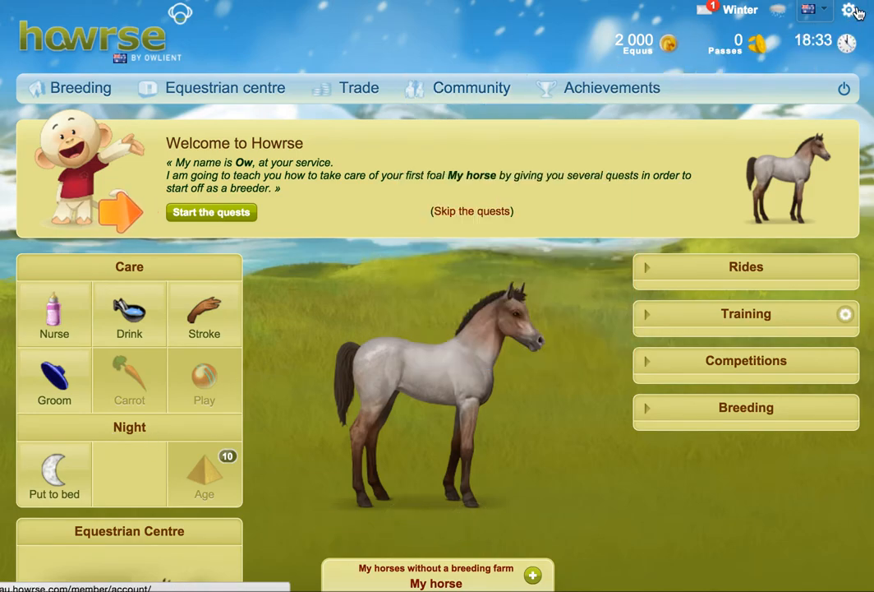
- Open My account and scroll to the Delete my game password field
{"action": "left_click", "coordinate": [845, 12]}
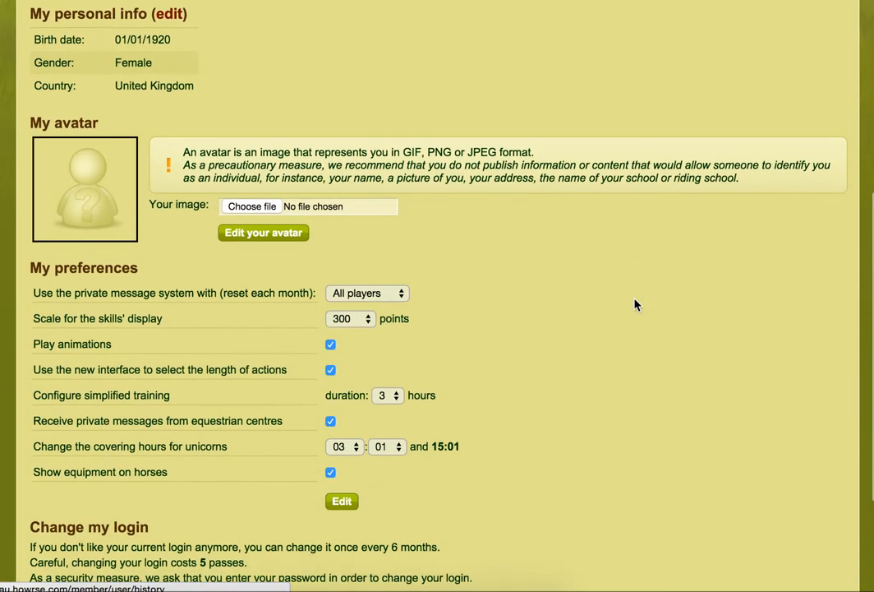
{"action": "scroll", "scroll_direction": "down", "scroll_amount": 3}
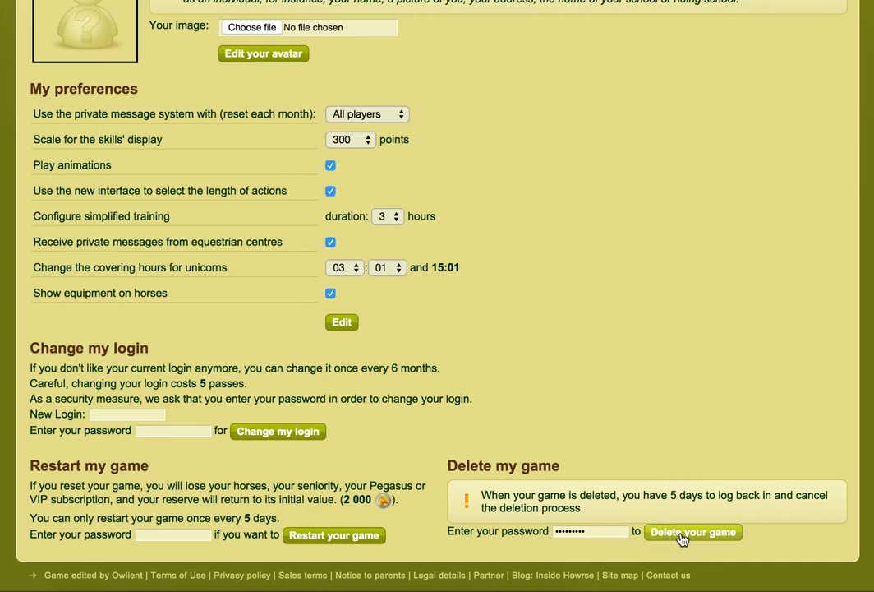
- Request game deletion and accept the browser warning dialog
{"action": "left_click", "coordinate": [693, 532]}
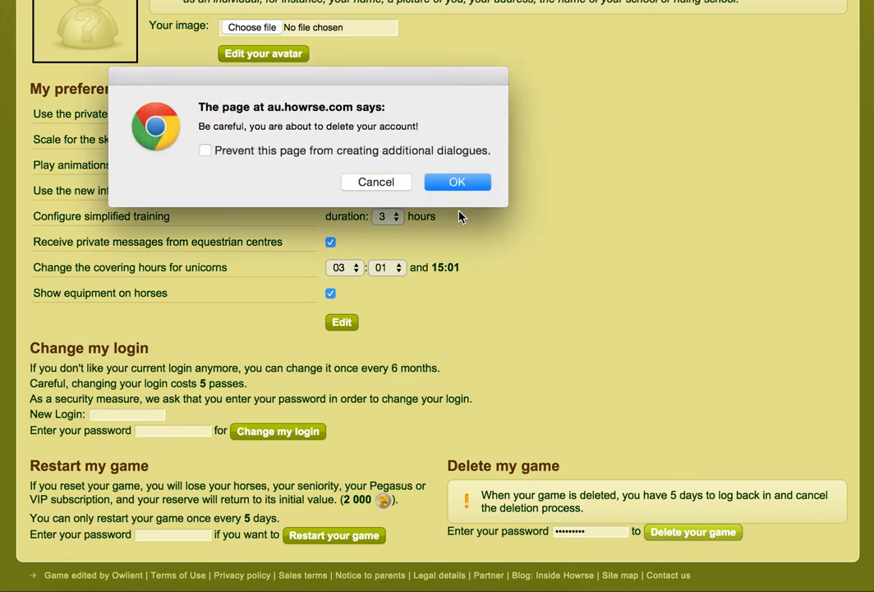
{"action": "left_click", "coordinate": [457, 182]}
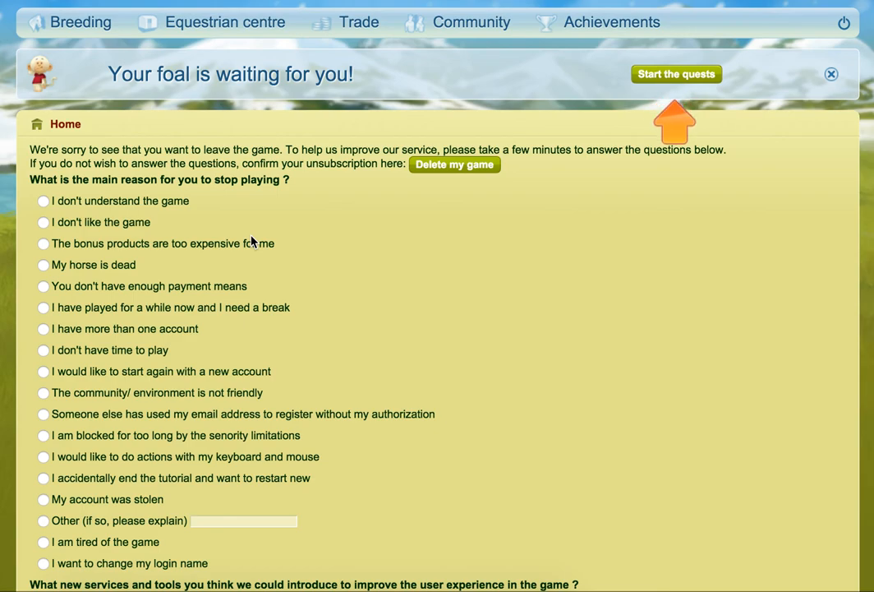
- Skip the leaving survey and confirm unsubscribing with Delete my game
{"action": "scroll", "scroll_direction": "up", "scroll_amount": 3}
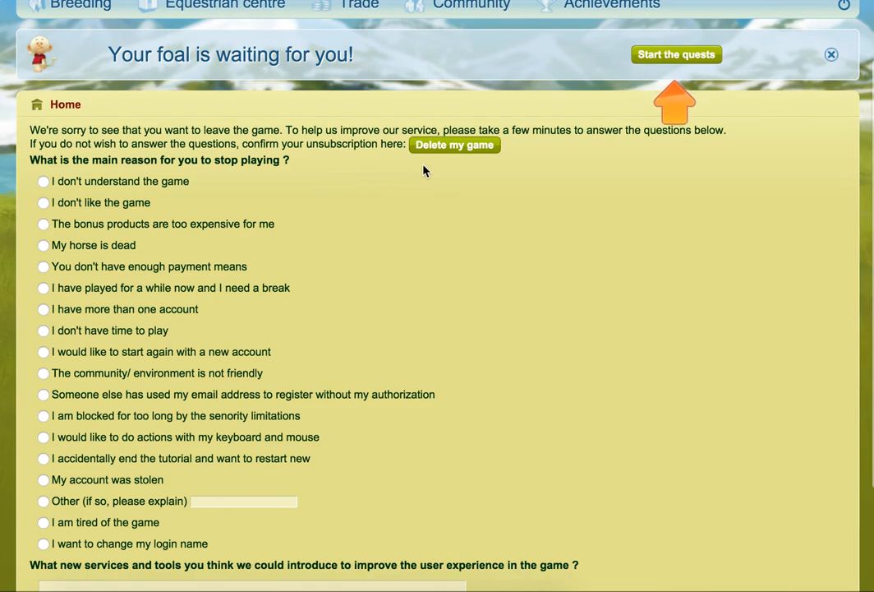
{"action": "scroll", "scroll_direction": "down", "scroll_amount": 3}
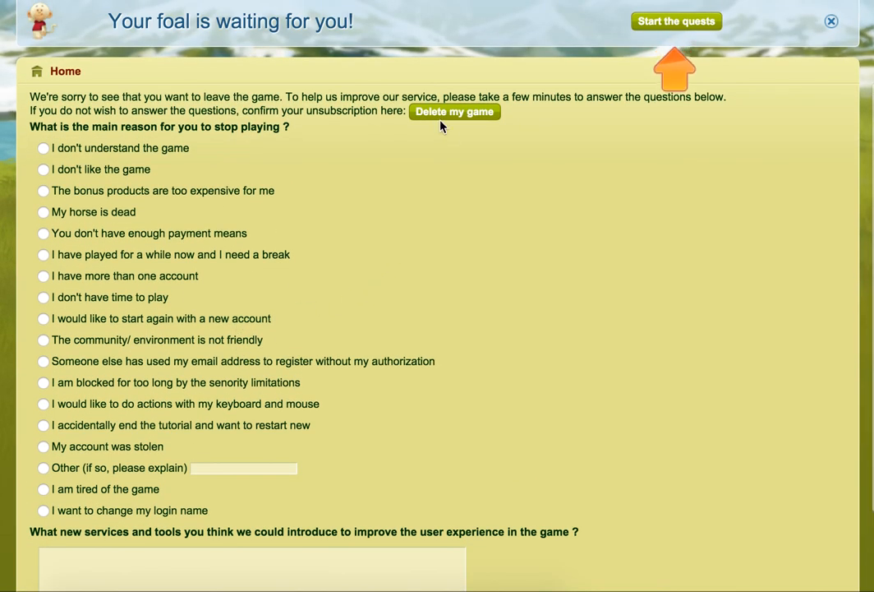
{"action": "left_click", "coordinate": [455, 111]}
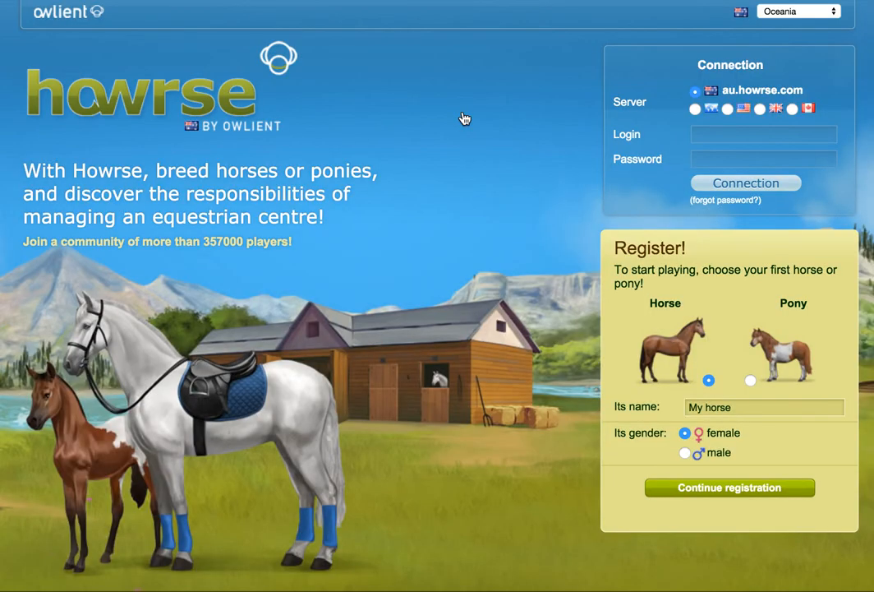